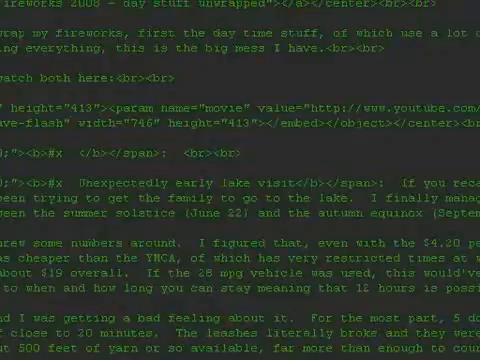
# Step: Copy the Fireworks 2008 link block together with its Photo #1 paragraph
pyautogui.scroll(-3)
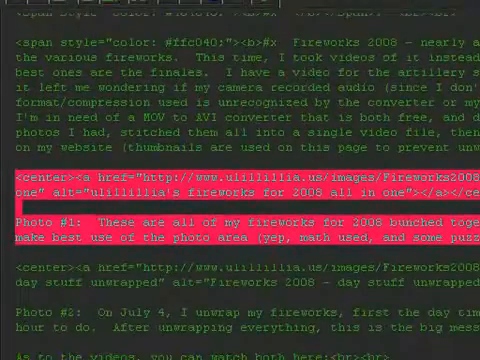
# Step: Paste the link block below the lake visit paragraph and delete the old Photo #1 text
pyautogui.scroll(-3)
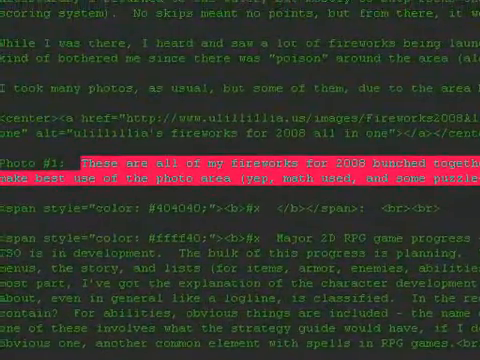
pyautogui.scroll(-3)
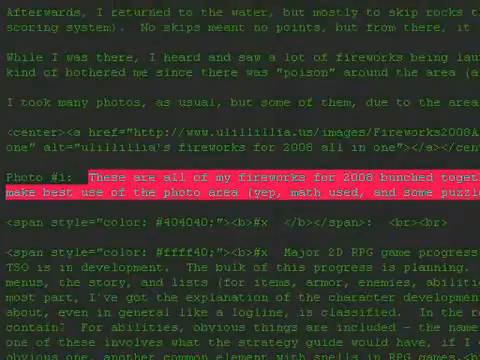
pyautogui.scroll(-3)
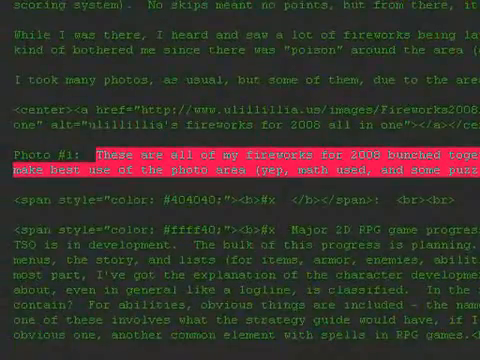
pyautogui.press('Delete')
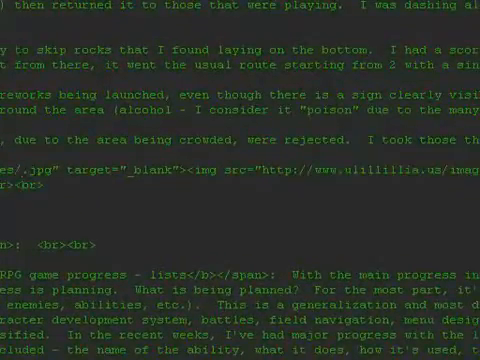
# Step: Browse the Lake visit Jul 6 2008 folder's renamed lake and website-update photos
pyautogui.scroll(-3)
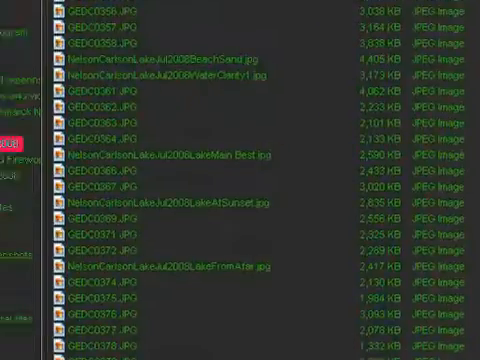
pyautogui.scroll(3)
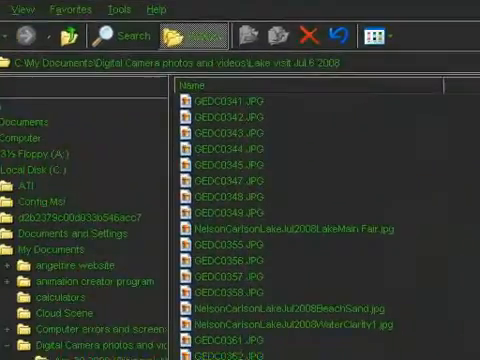
pyautogui.scroll(-3)
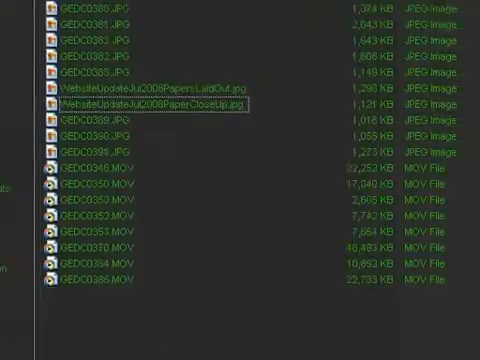
pyautogui.scroll(-3)
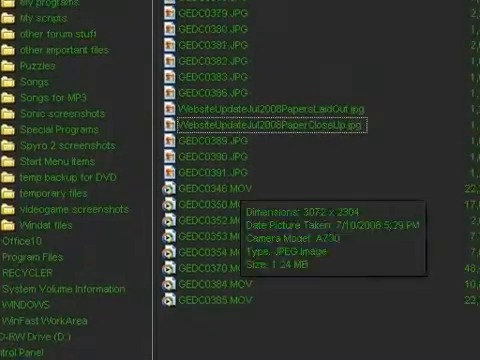
pyautogui.scroll(-3)
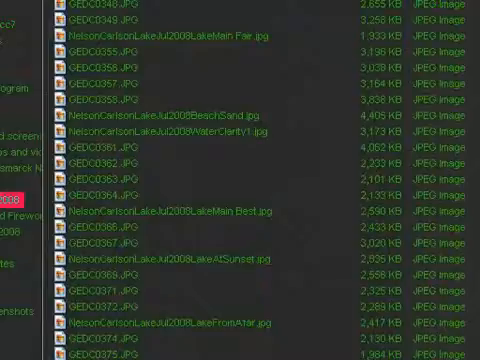
pyautogui.scroll(-3)
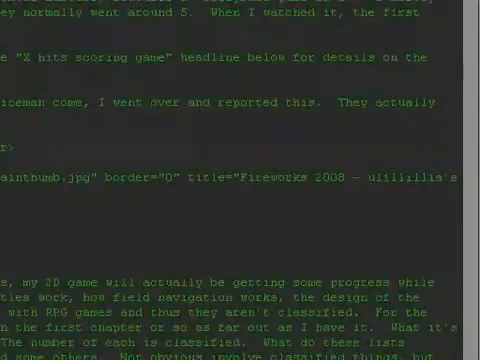
# Step: Point the img src at the lake thumbnail and title it 'Nelson Carlson Lake - The'
pyautogui.scroll(-3)
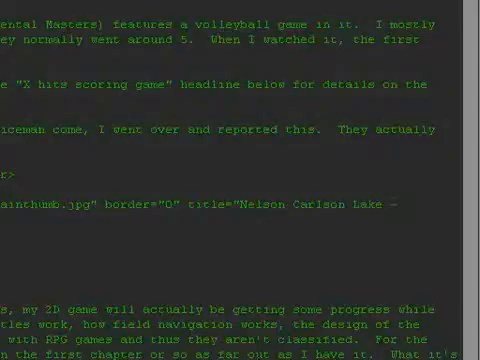
pyautogui.write('The W')
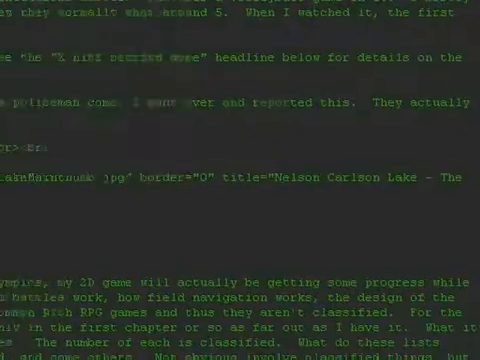
# Step: Fill in the href file name and alt text 'Nelson Carlson Lake - The main view'
pyautogui.scroll(-3)
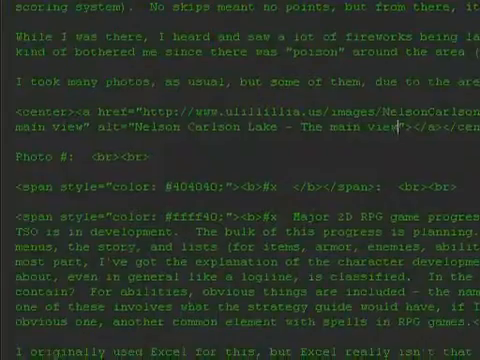
pyautogui.scroll(-3)
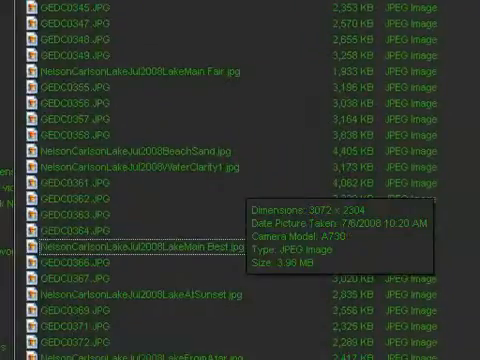
pyautogui.scroll(-3)
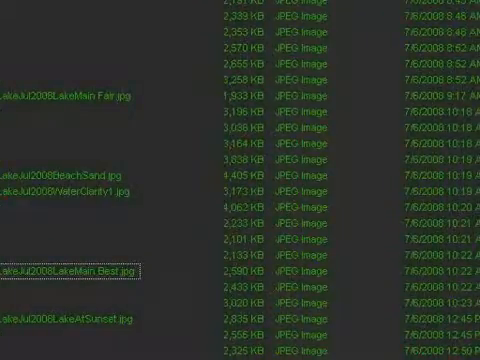
pyautogui.scroll(-3)
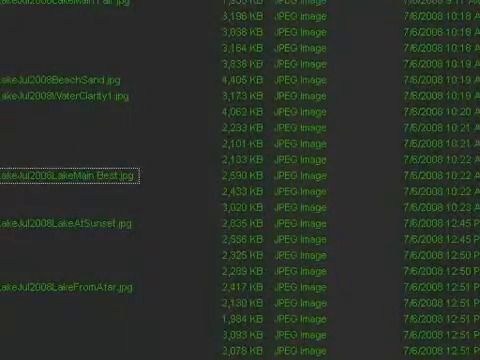
pyautogui.scroll(-3)
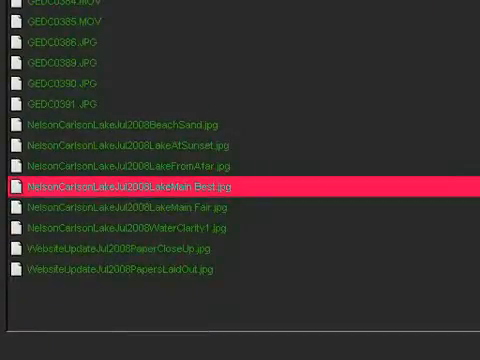
pyautogui.doubleClick(130, 186)
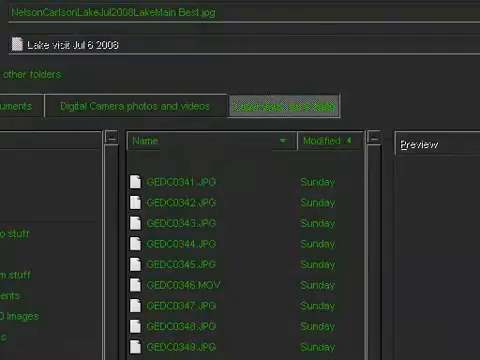
# Step: Save LakeMain Best.jpg into the processed photos and videos folder
pyautogui.click(300, 110)
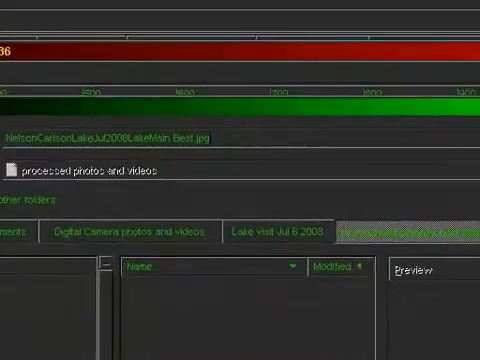
pyautogui.doubleClick(183, 138)
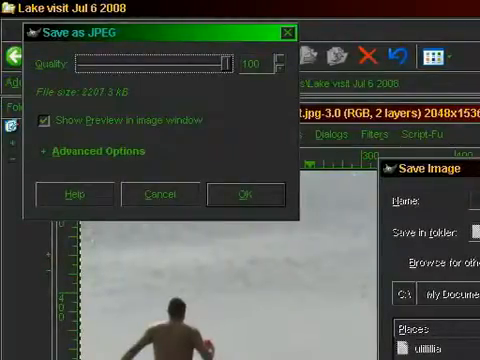
# Step: Lower the JPEG quality from 100 through 90 to 80 and confirm the save
pyautogui.moveTo(228, 68); pyautogui.dragTo(205, 68)
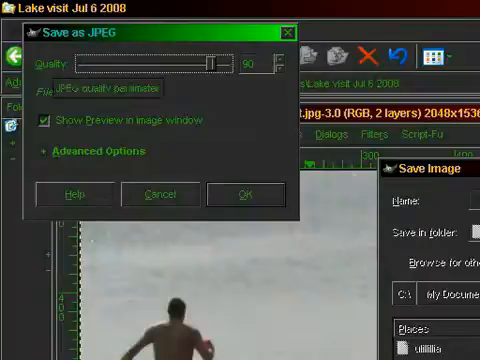
pyautogui.moveTo(218, 64); pyautogui.dragTo(206, 64)
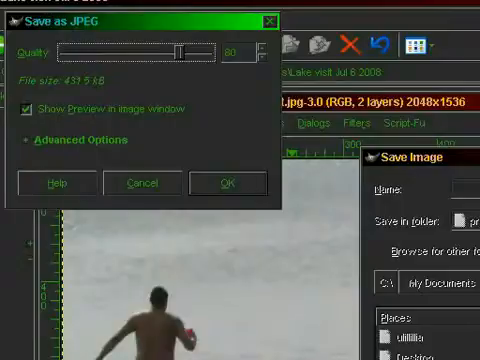
pyautogui.click(227, 184)
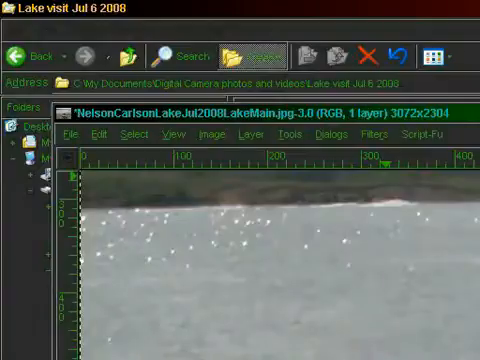
# Step: Open Scale Image for the 3072×2304 LakeMain.jpg photo
pyautogui.click(207, 138)
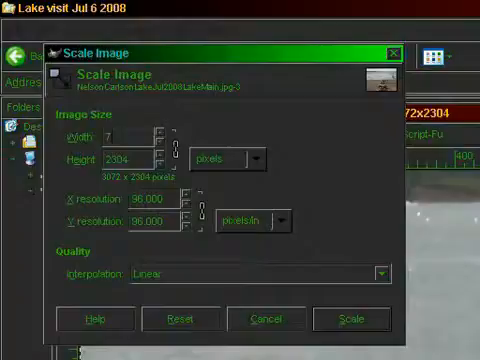
# Step: Scale the image to a width of 768 pixels with the aspect chain linked
pyautogui.write('768')
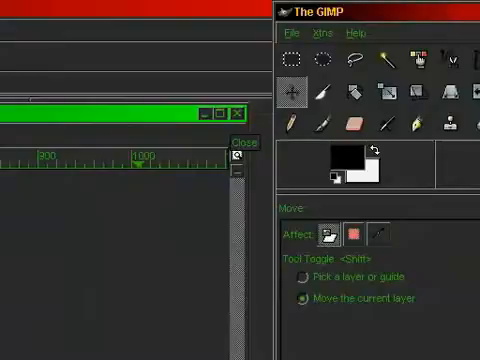
# Step: Bring up the Open Image dialog from the toolbox's File menu
pyautogui.click(291, 33)
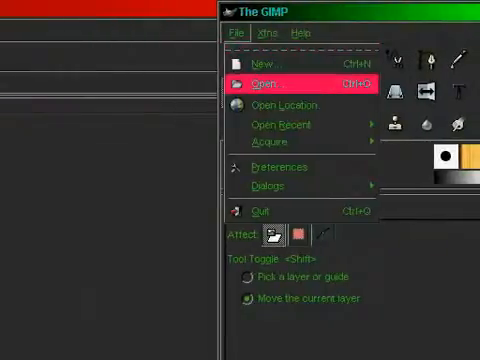
pyautogui.click(268, 82)
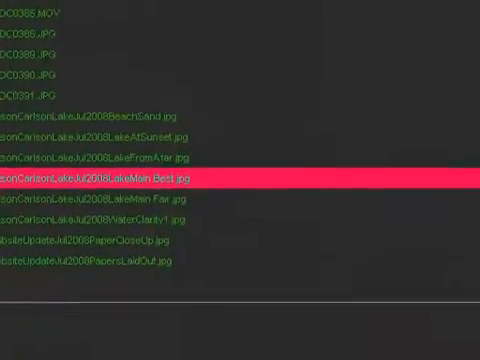